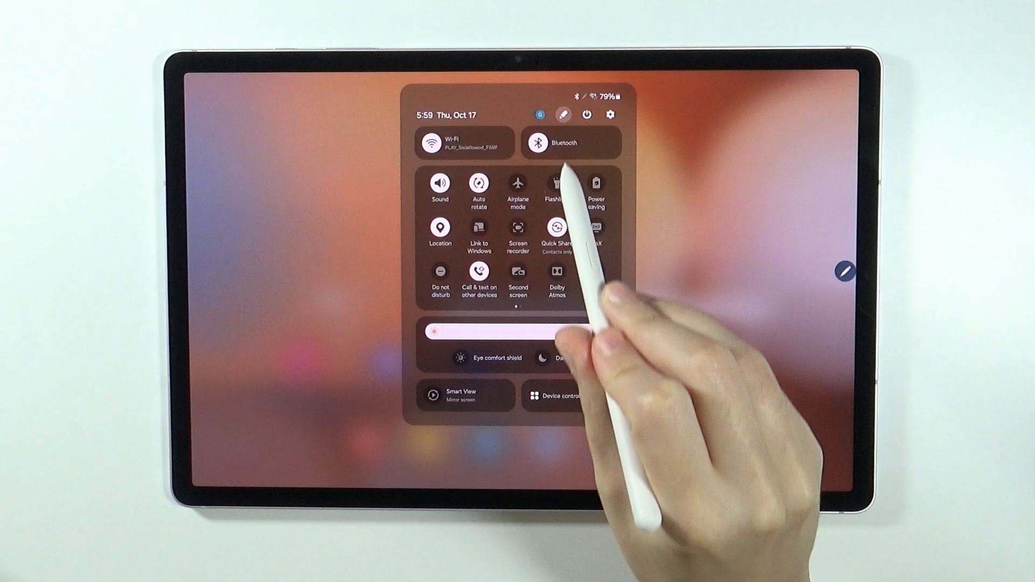
Step: Edit the quick settings tiles, then open Samsung's Second Screen store page
click(561, 114)
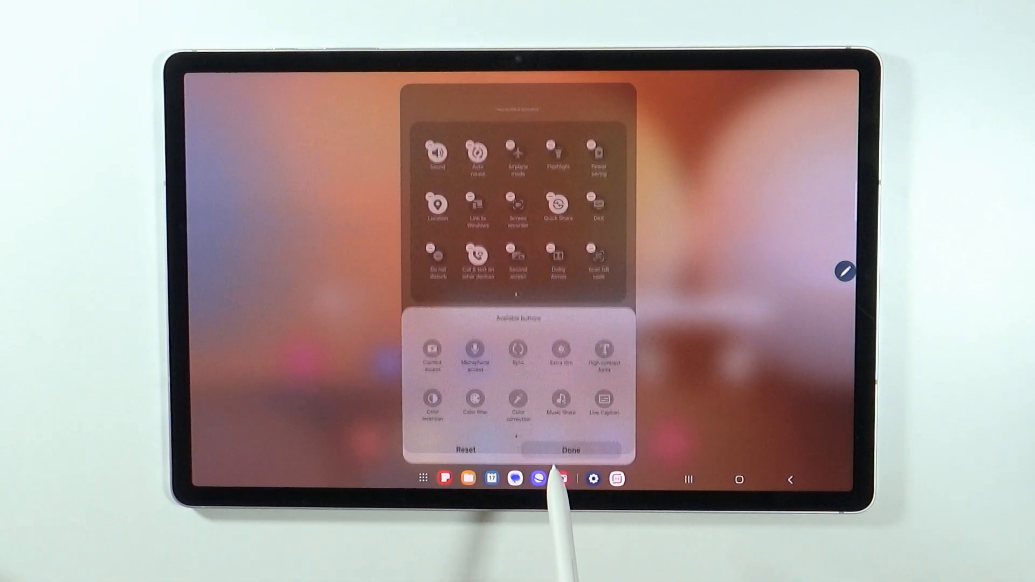
click(571, 449)
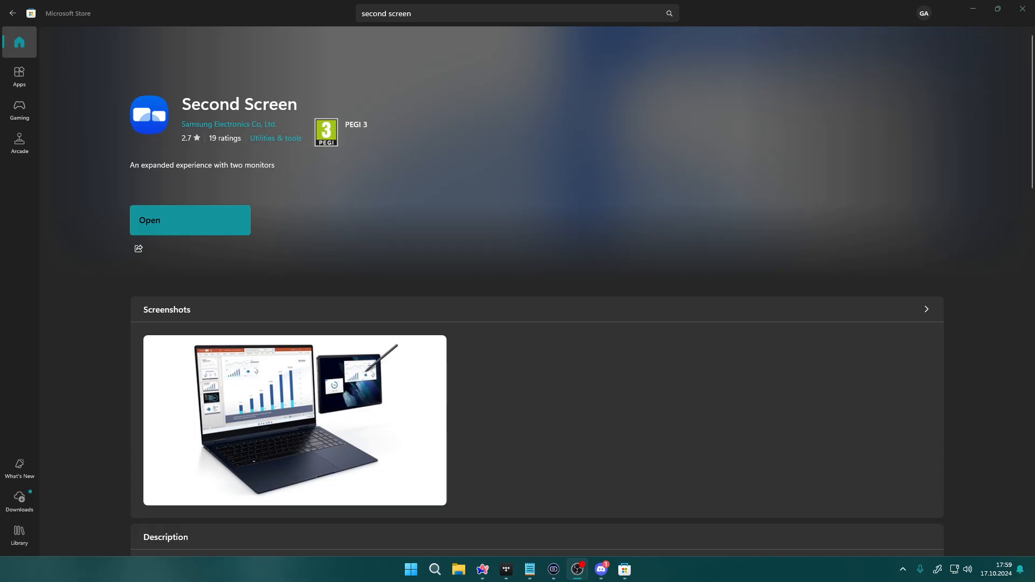
mouse_move(360, 126)
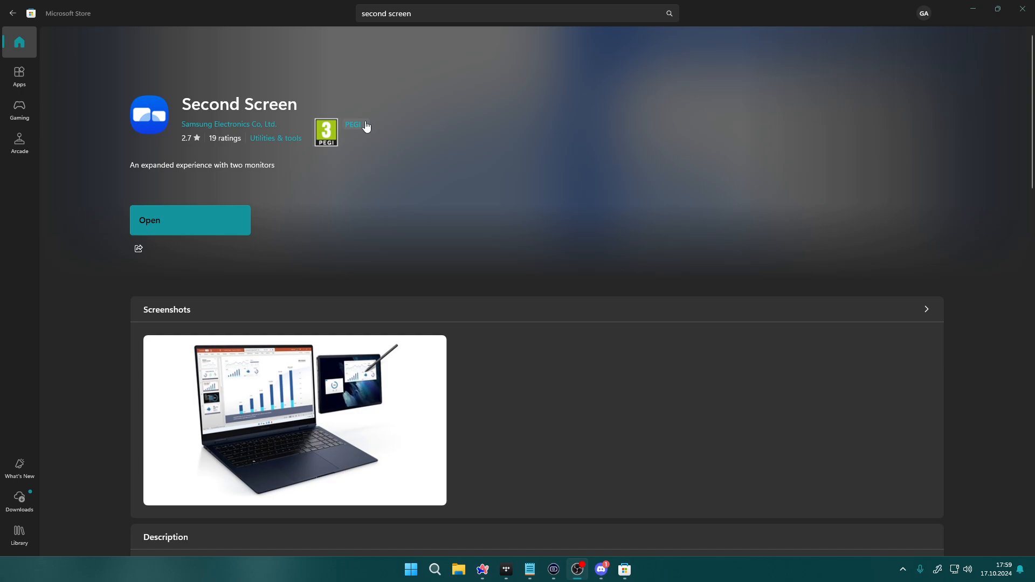
mouse_move(426, 29)
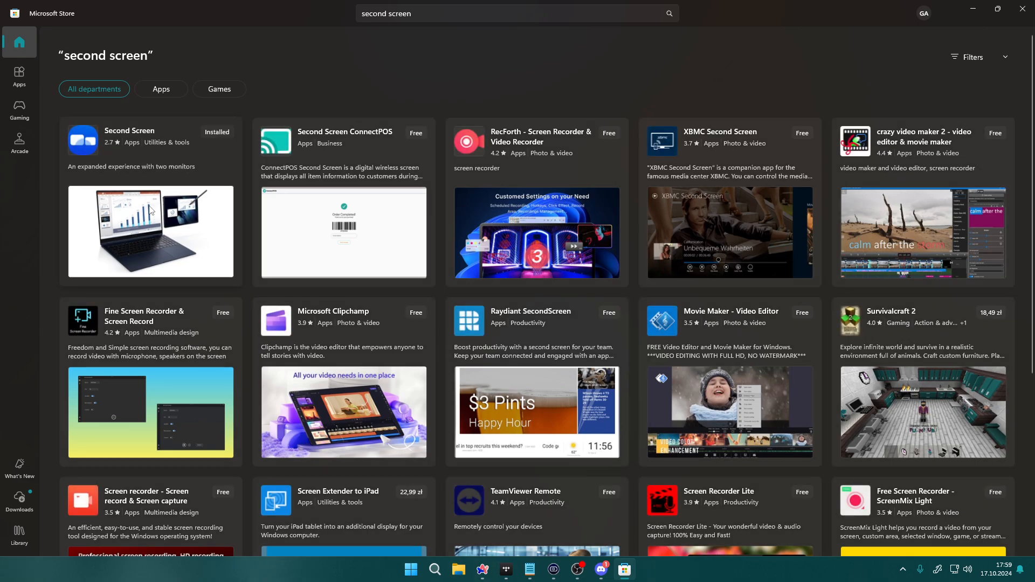
click(130, 130)
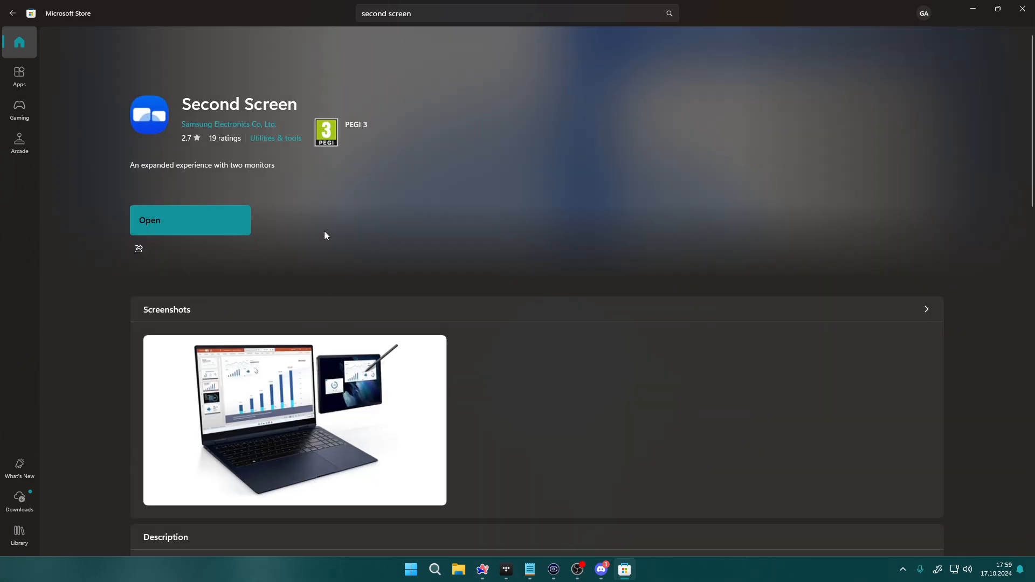
mouse_move(212, 227)
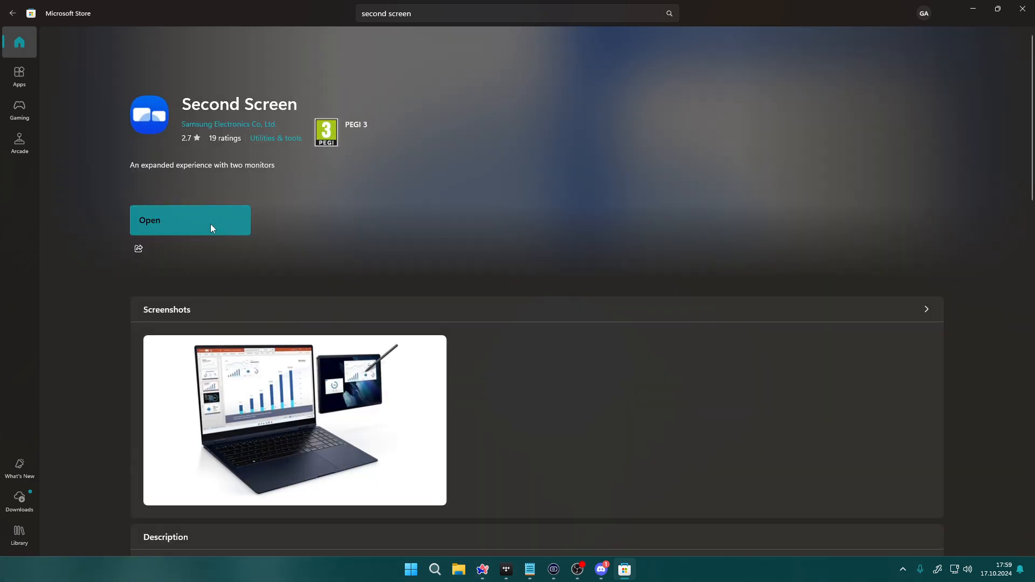
Step: Launch the installed Samsung Second Screen app from its Store page
click(189, 220)
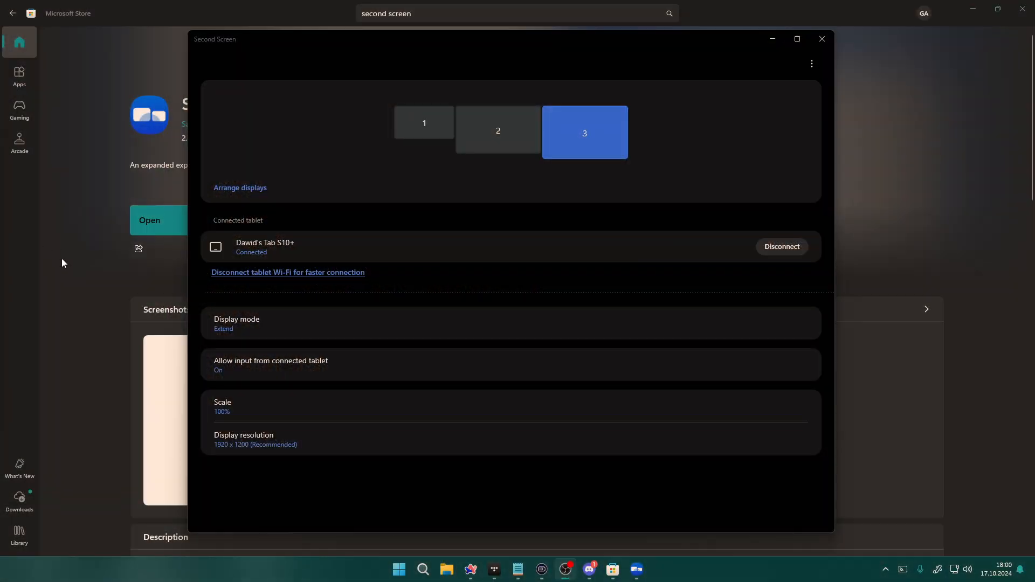
mouse_move(345, 266)
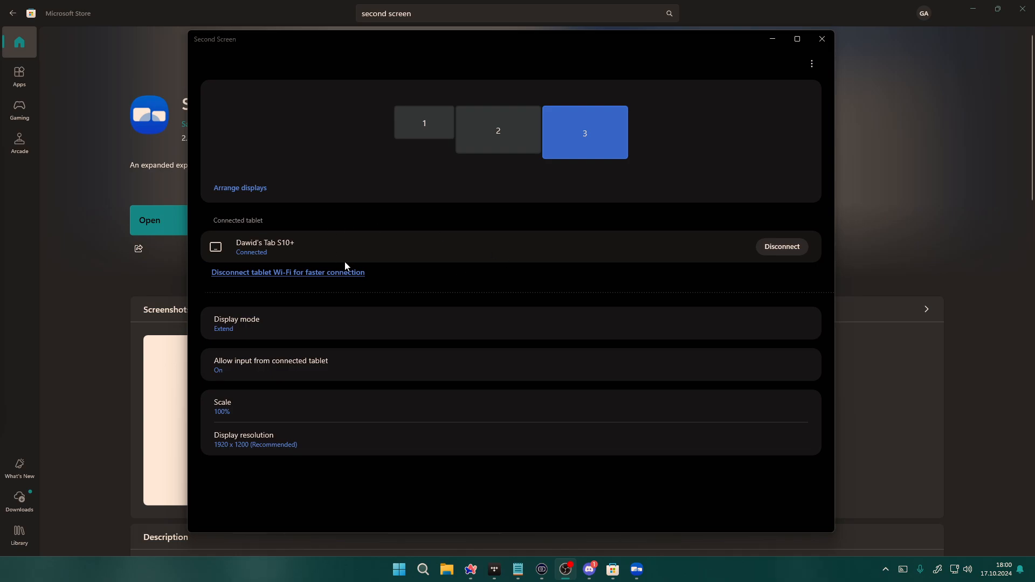
mouse_move(297, 295)
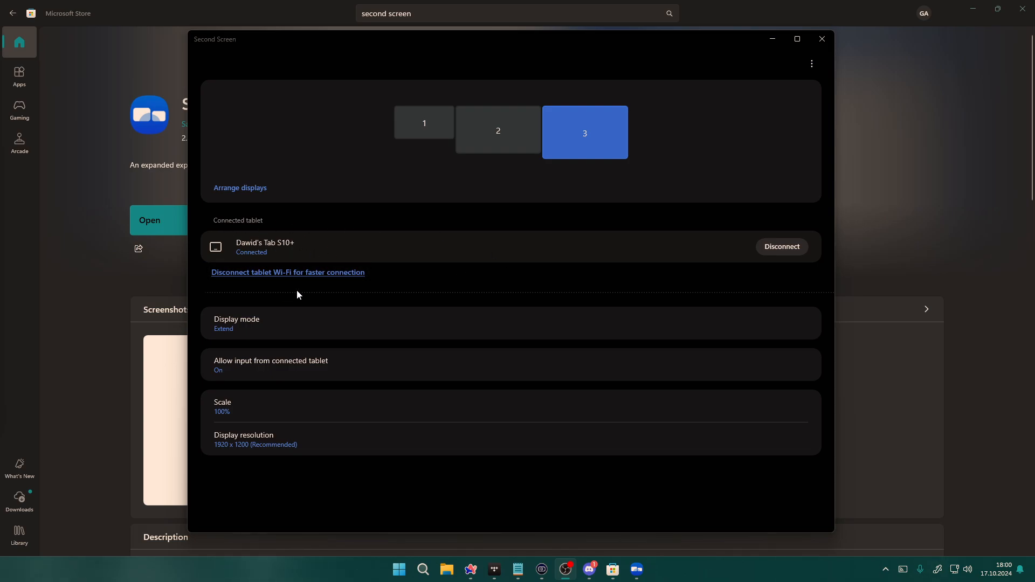
mouse_move(782, 247)
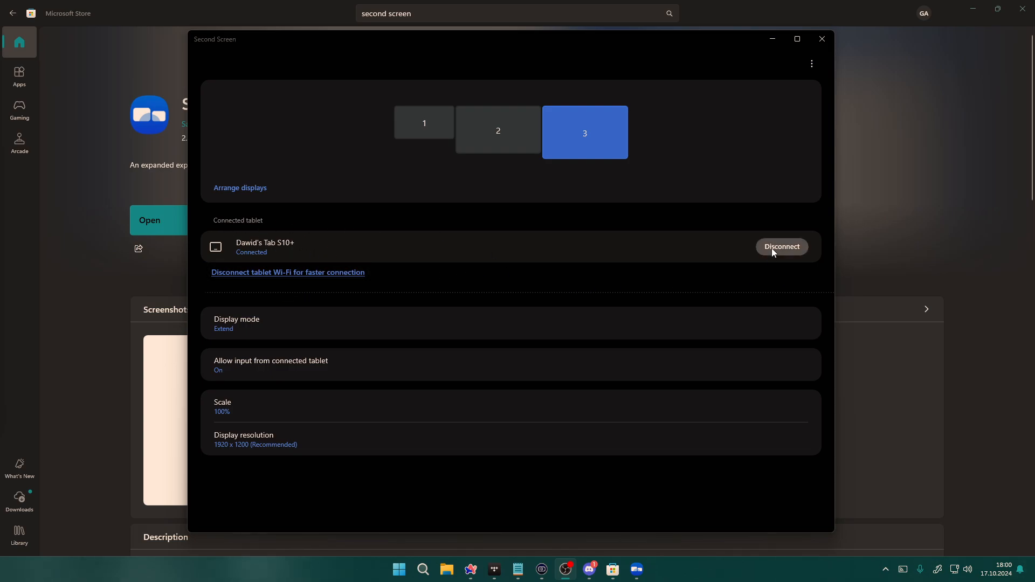
mouse_move(250, 323)
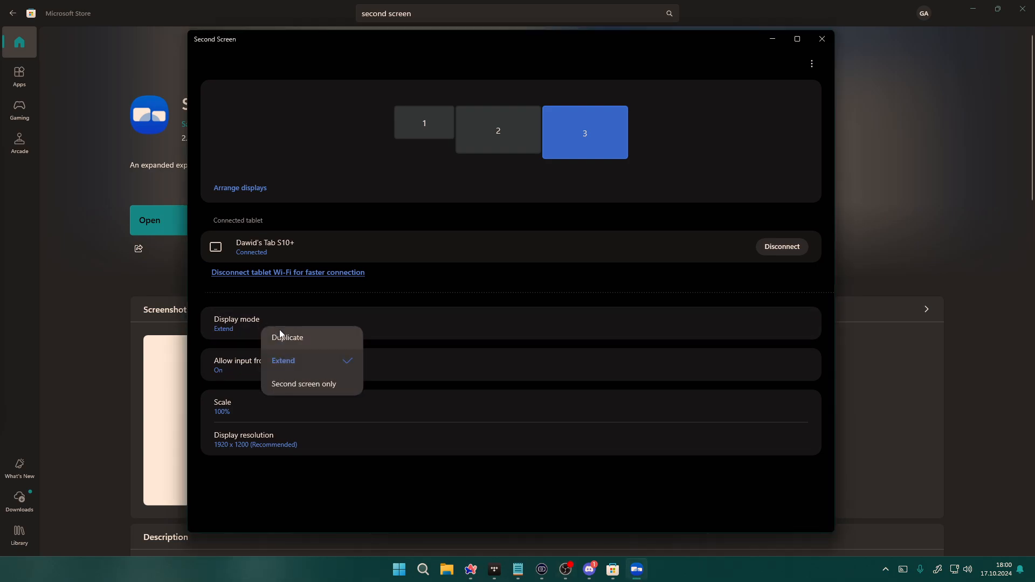
mouse_move(330, 387)
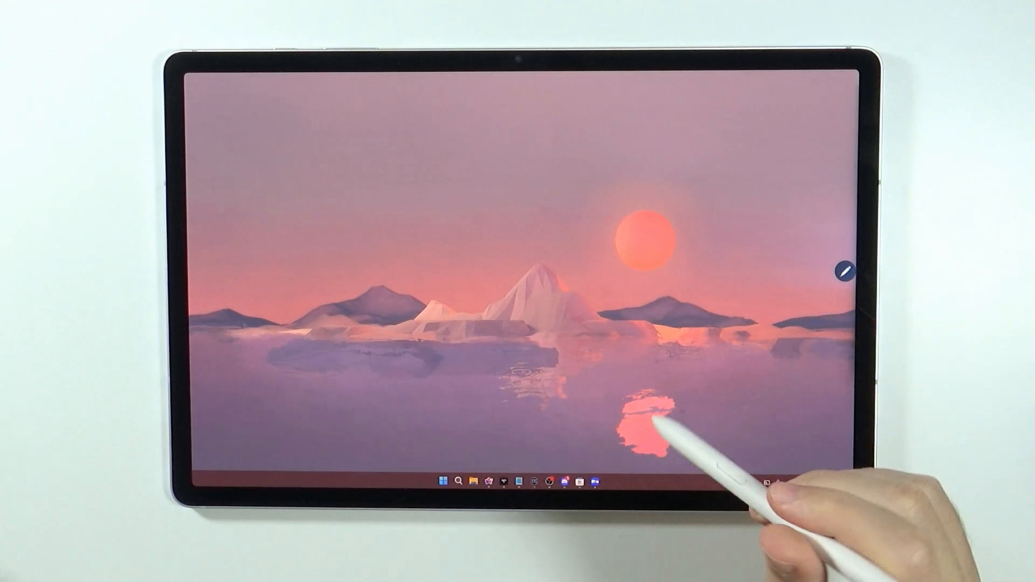
mouse_move(575, 277)
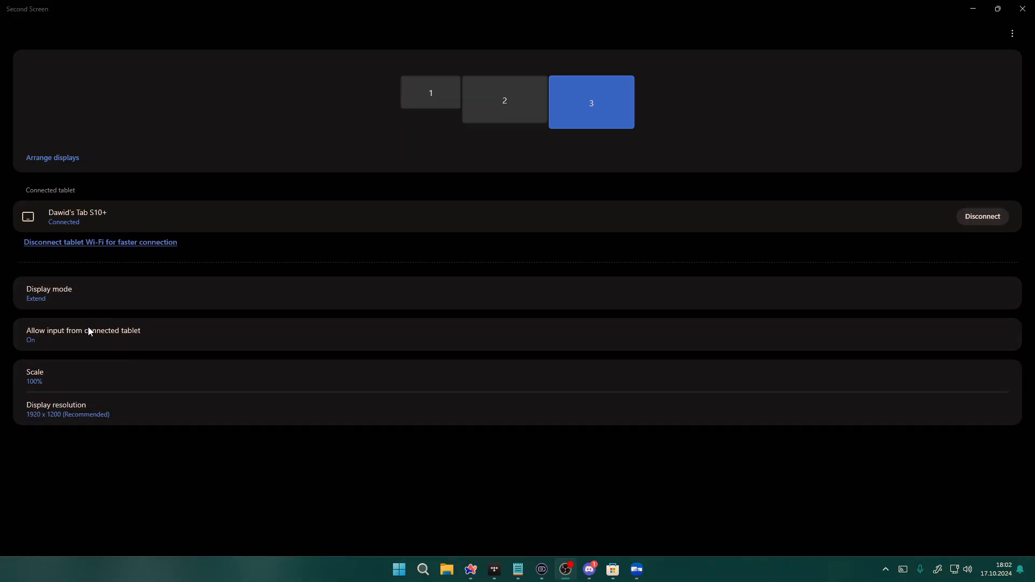
mouse_move(85, 345)
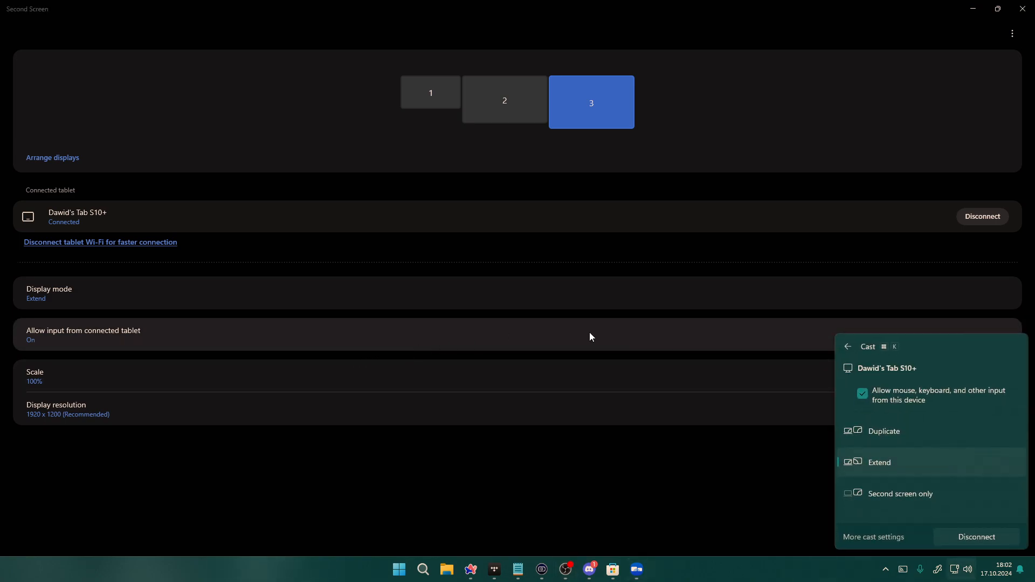
mouse_move(971, 477)
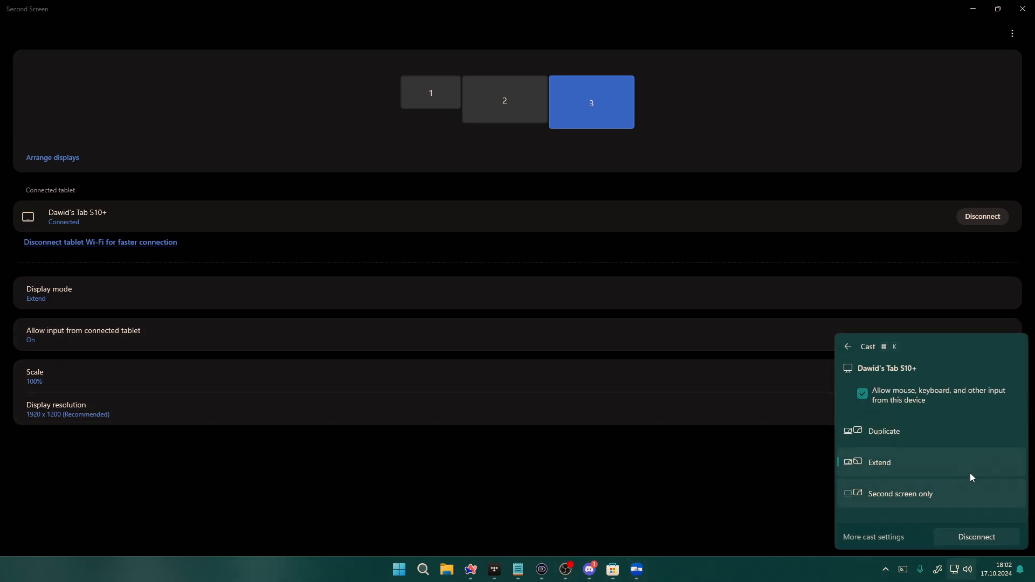
mouse_move(881, 396)
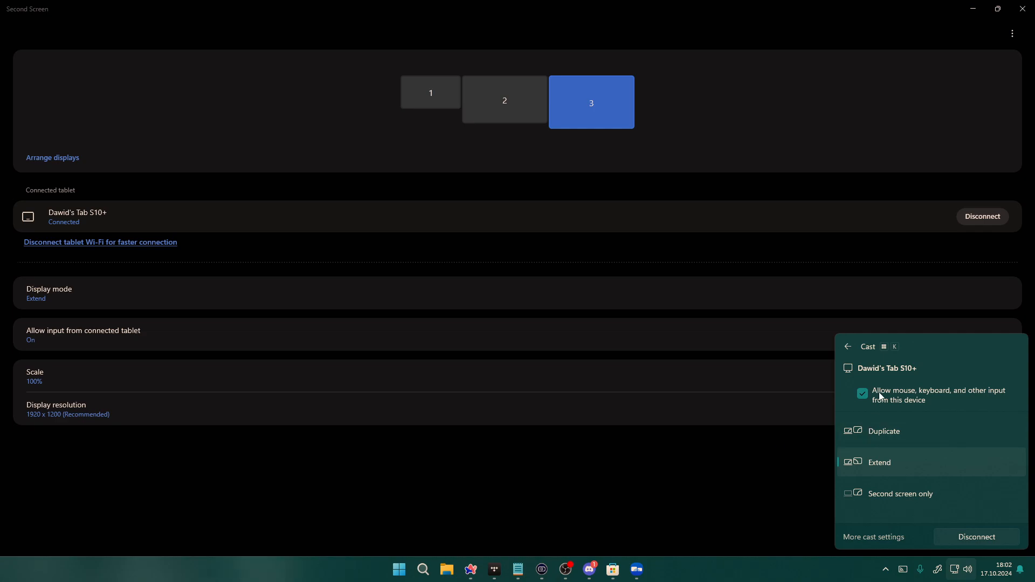
mouse_move(853, 401)
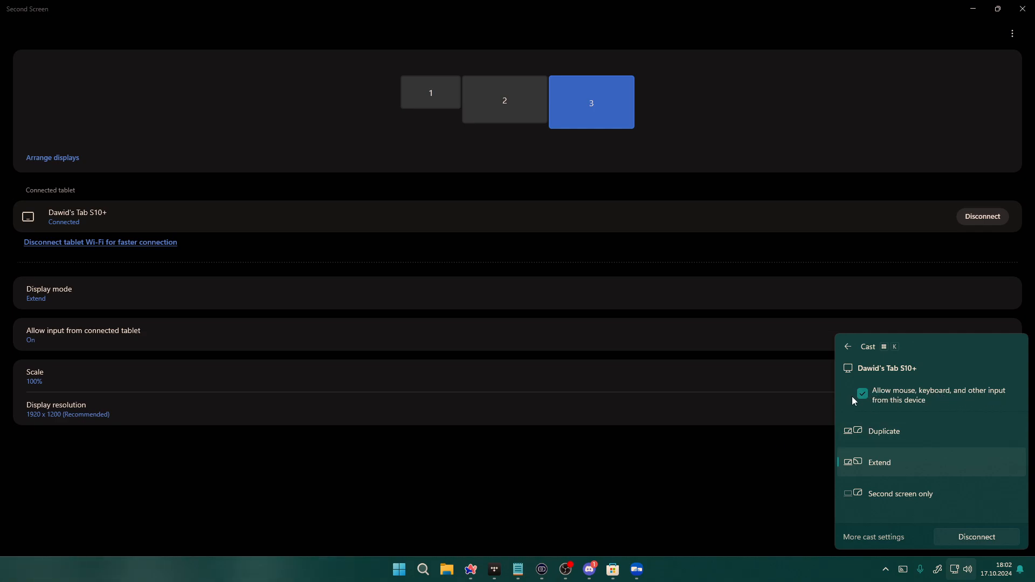
Step: Uncheck tablet mouse and keyboard input, keeping scale at 100%
click(862, 393)
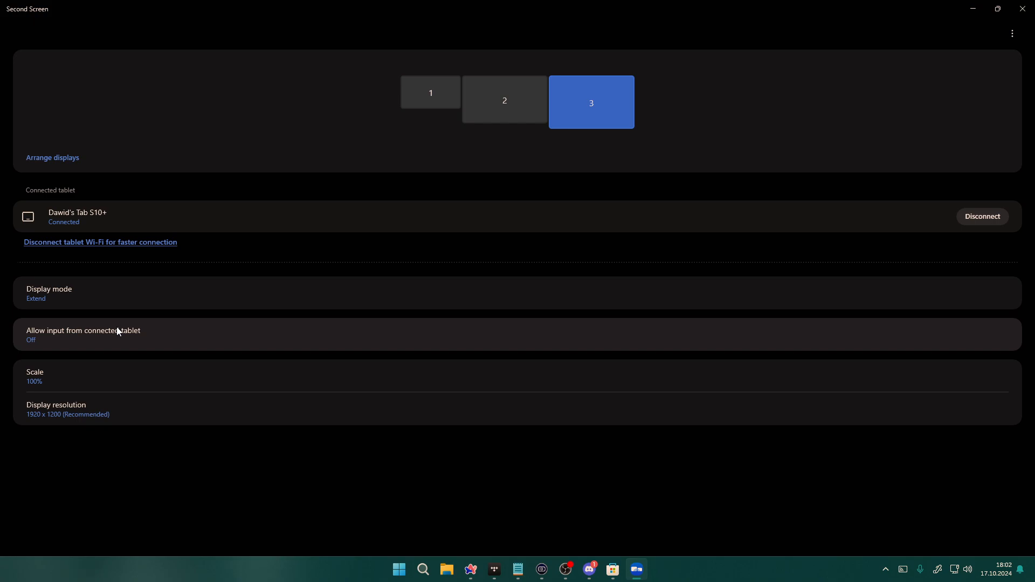
mouse_move(100, 361)
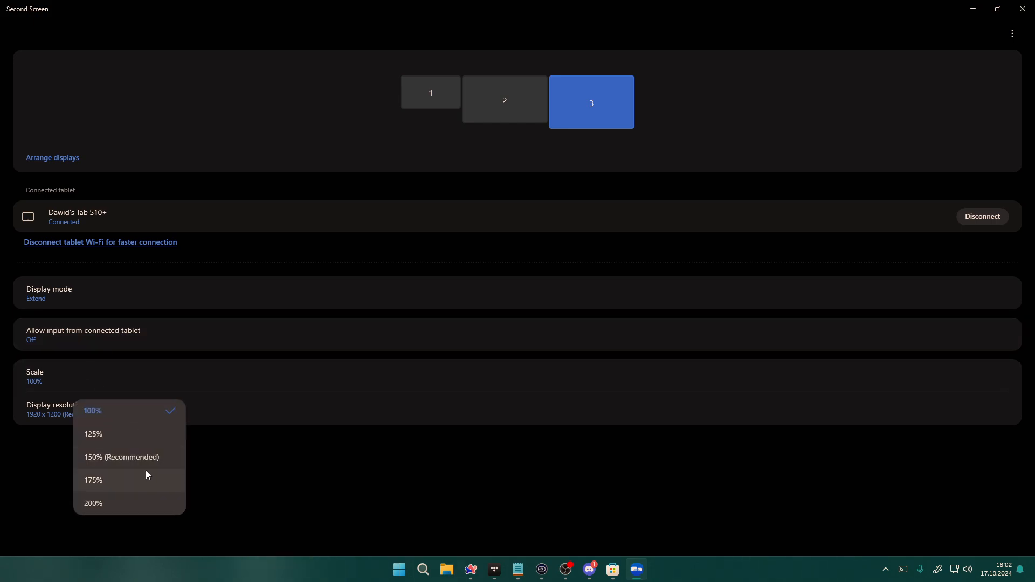
mouse_move(147, 462)
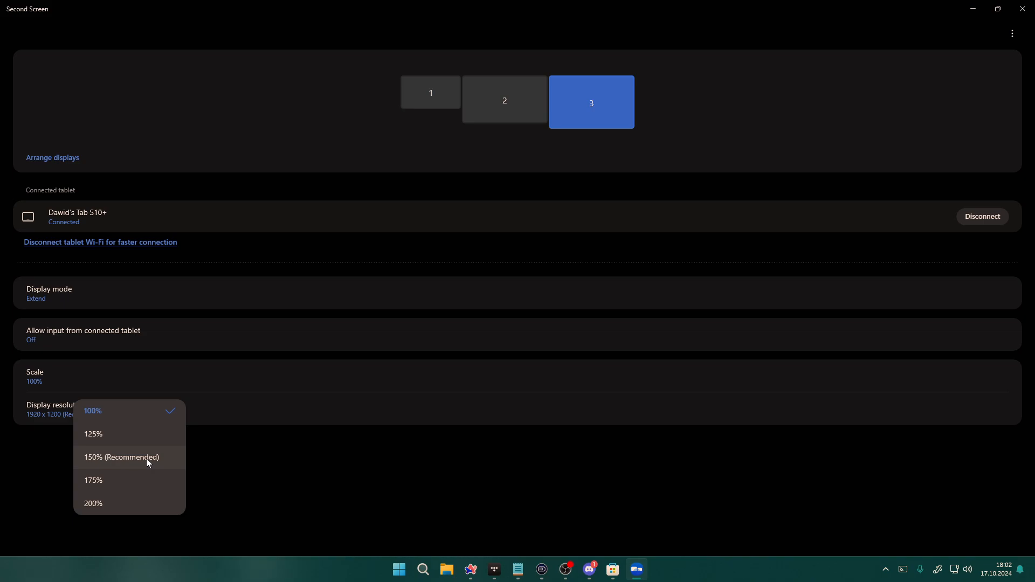
mouse_move(131, 411)
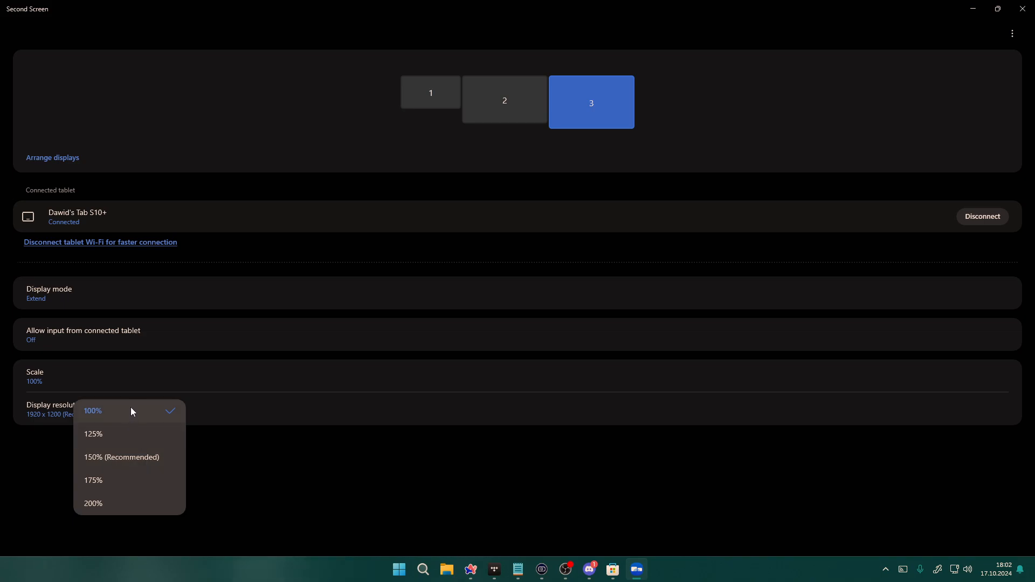
click(53, 409)
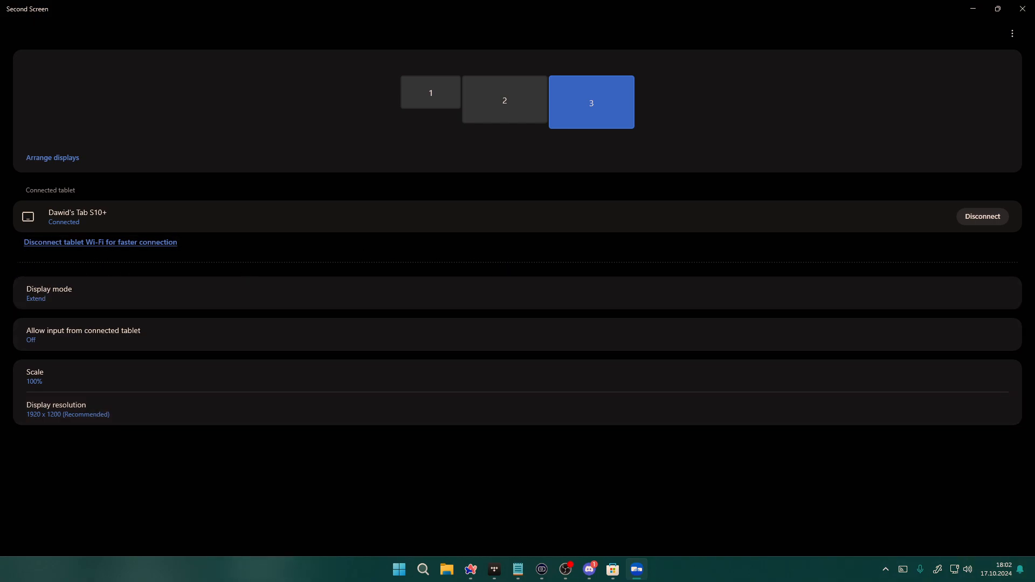
mouse_move(505, 301)
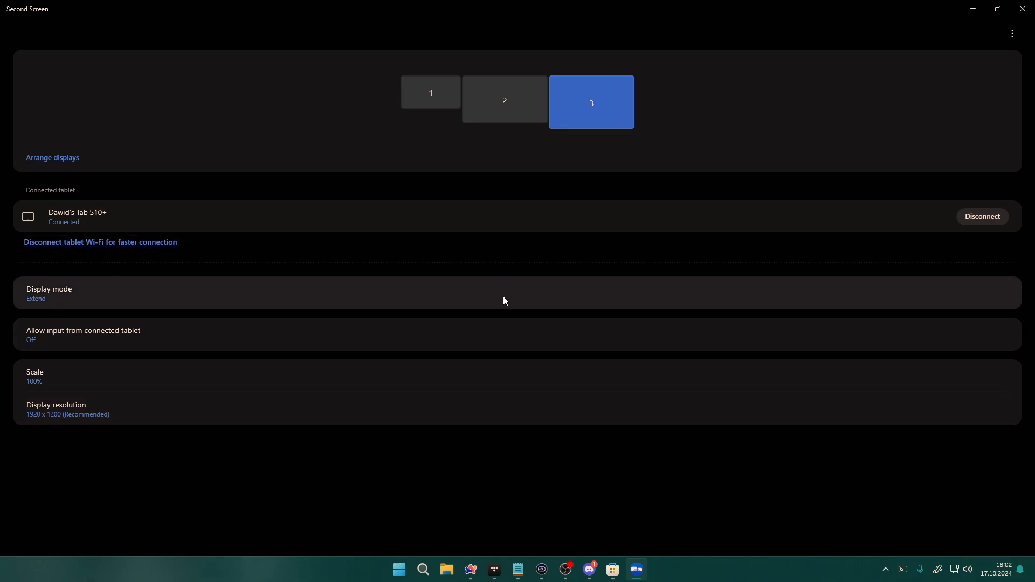